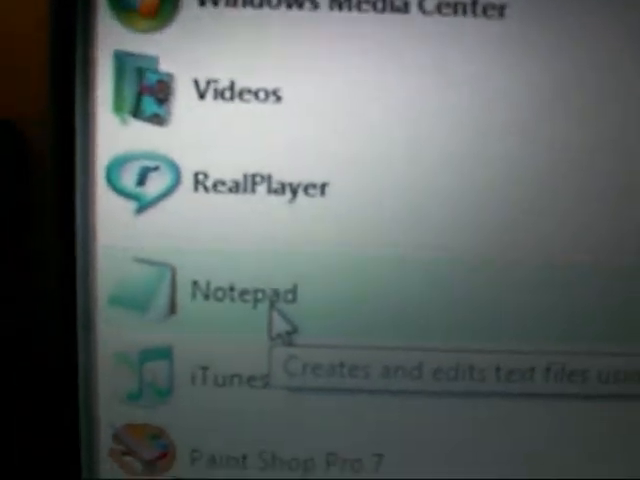
Launch Notepad from the Start menu's All Programs list.
click(245, 292)
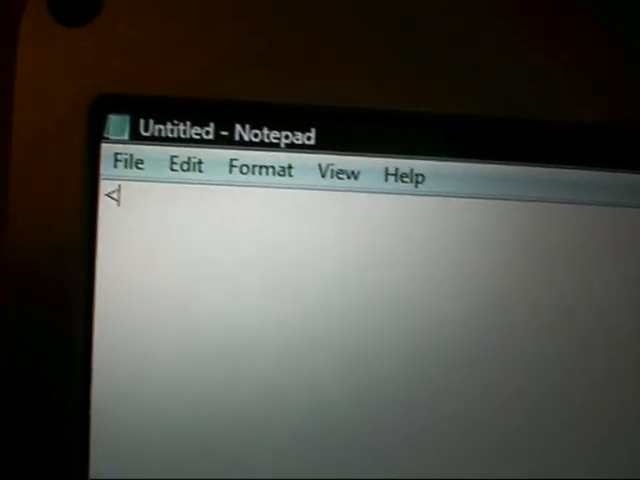
Type the opening <HTML>, <HEAD> and <TITLE> tags on separate lines.
text(<HT)
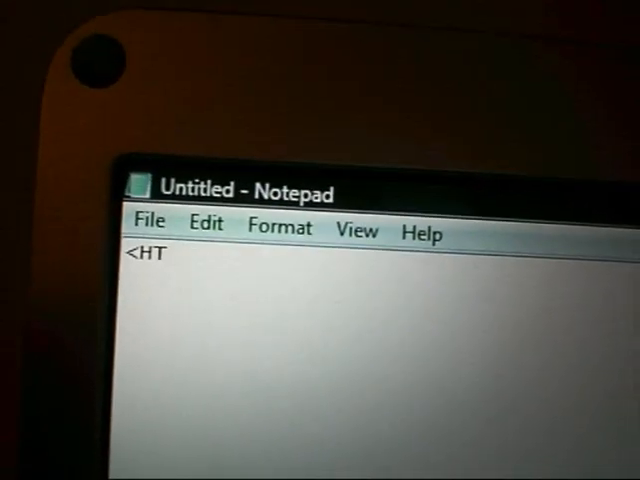
text(ML>)
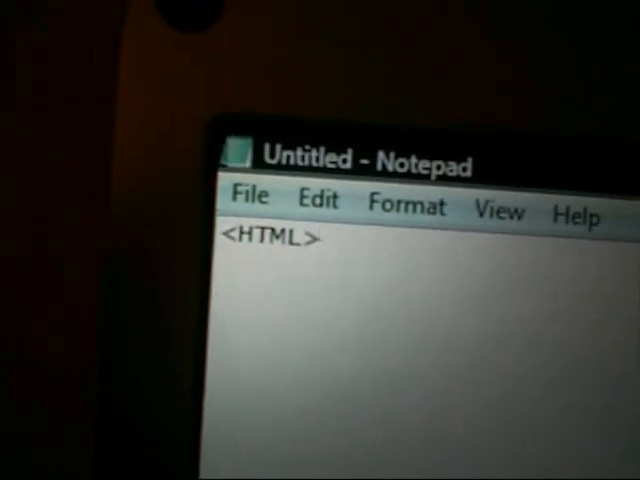
text(<HEAD>)
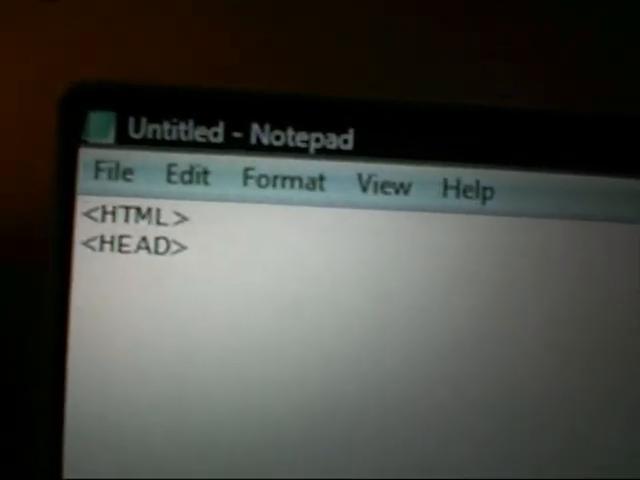
text(<TIL)
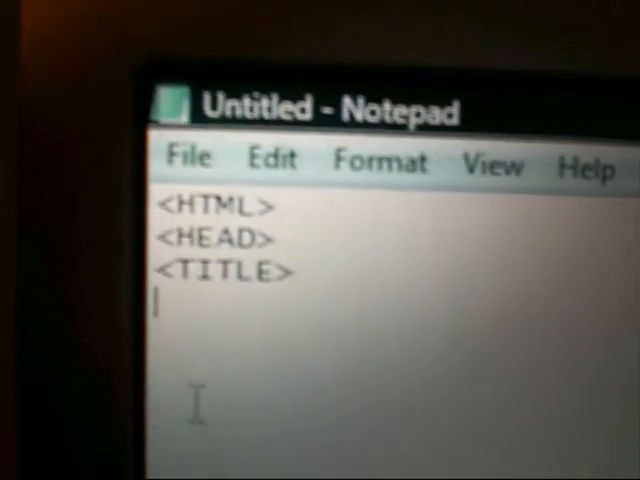
Enter the title '.:: MY FIRST WEBSITE ::.' followed by </TITLE> and </HEAD> lines.
text(.::)
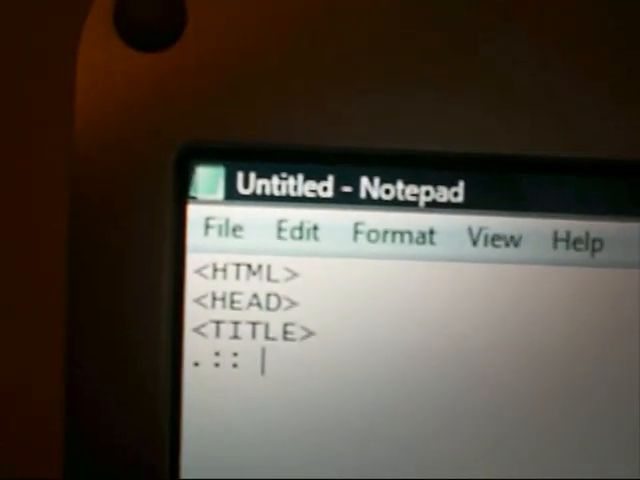
text(MY F)
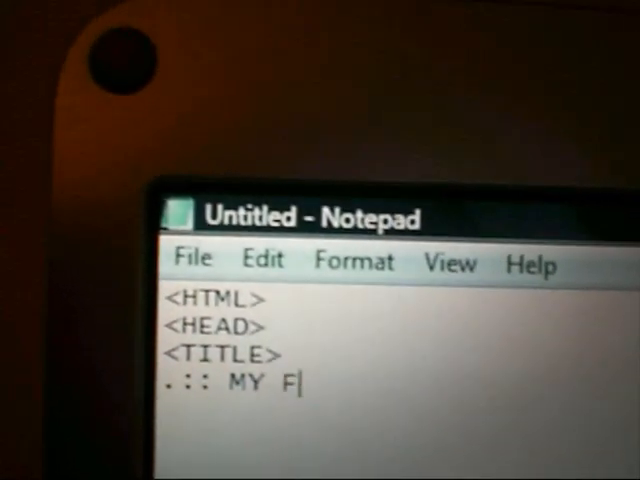
text(IRST WEBSITE ::.)
text(</T)
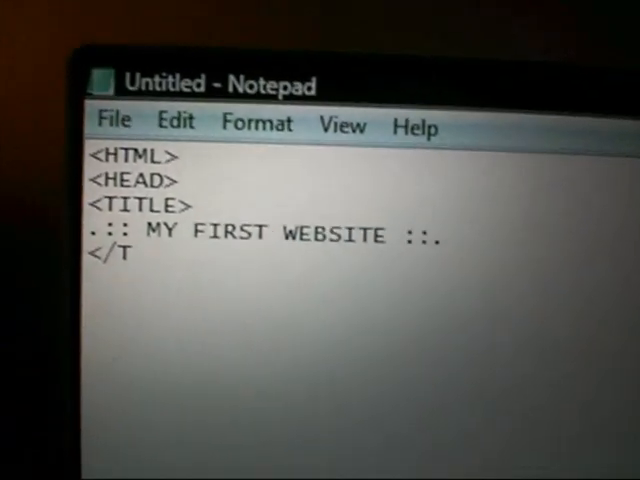
text(ILE)
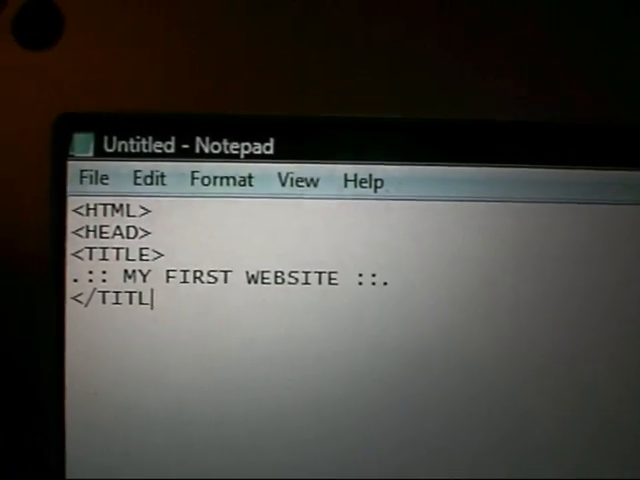
text(E>)
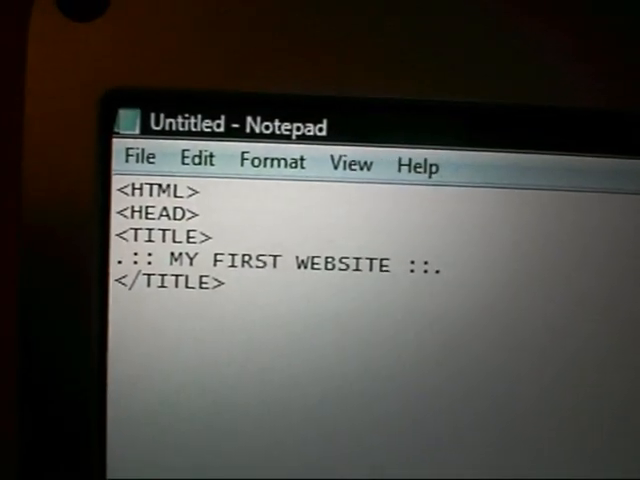
text(</HEAD?)
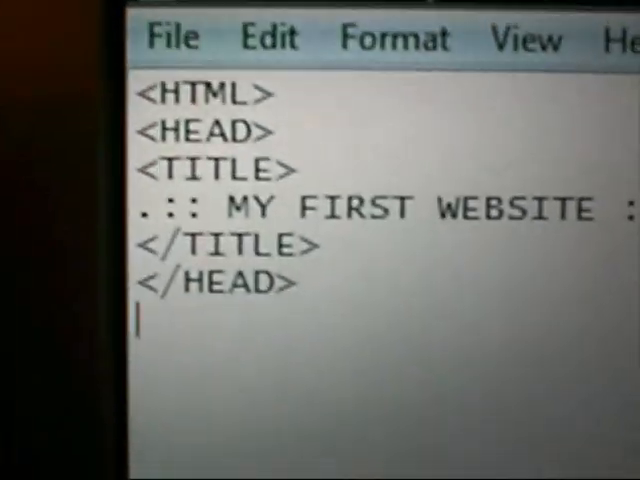
Open <BODY> and <CENTER> tags and type the text 'MY FIRST WEBPAGE'.
text(<BODY)
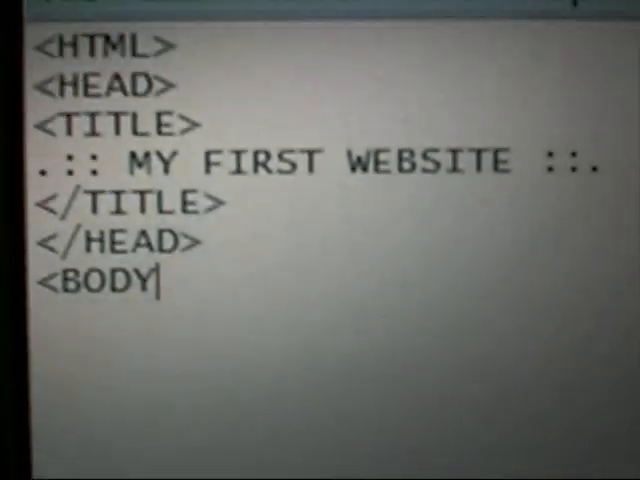
text(>)
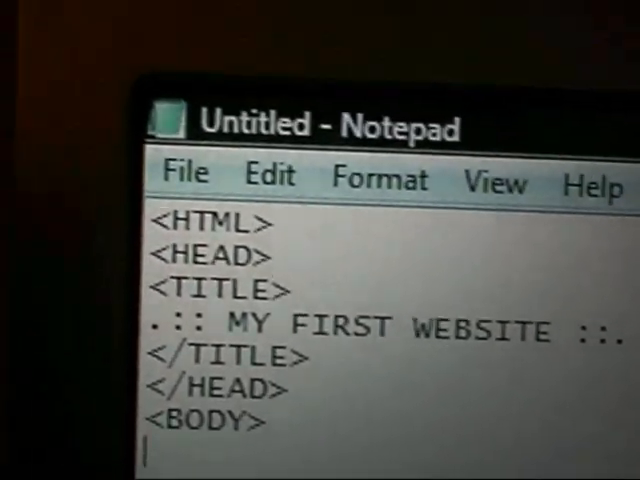
text(<CENTER)
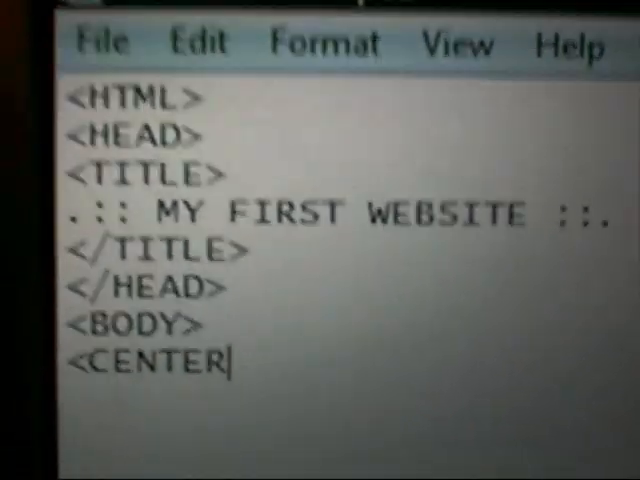
text(>)
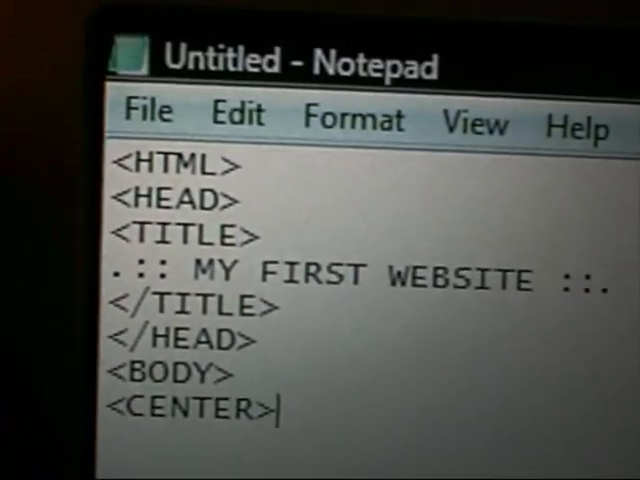
text(MY)
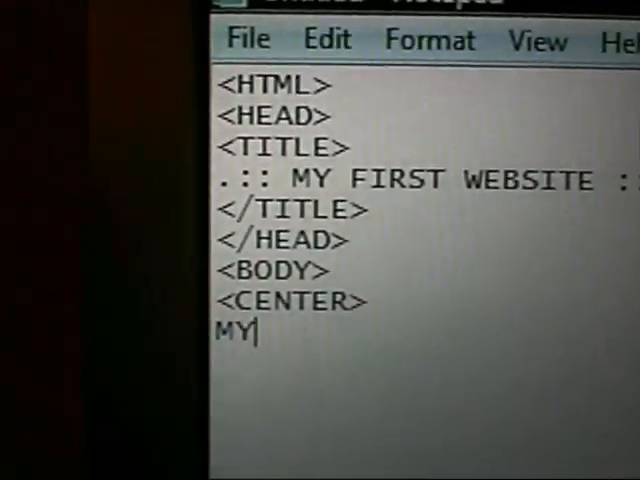
text(FU)
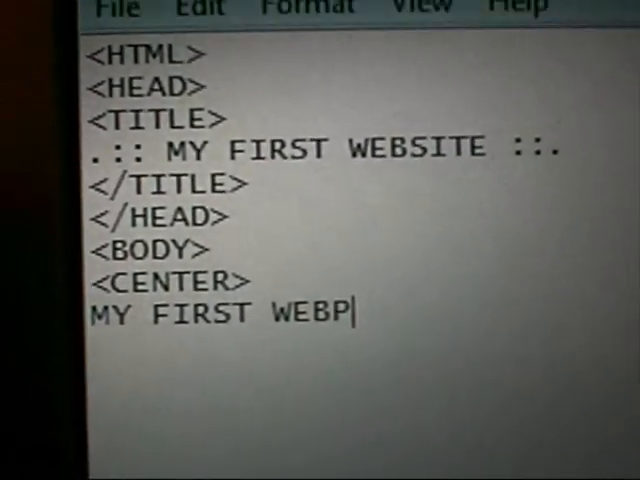
text(AGE)
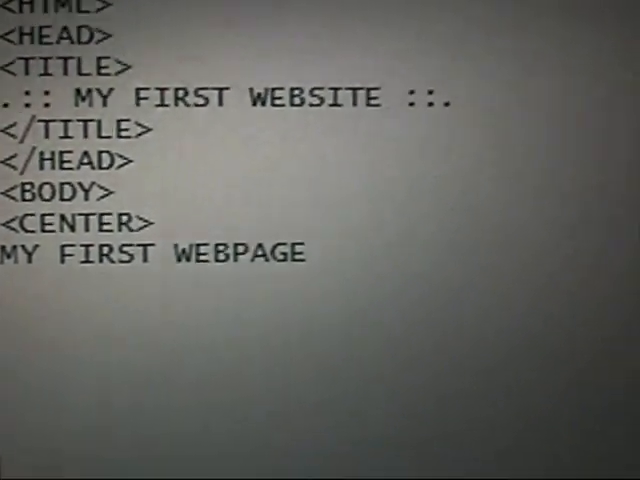
Add the closing </CENTER>, </BODY> and </HTML> tags.
text(</CENTER>)
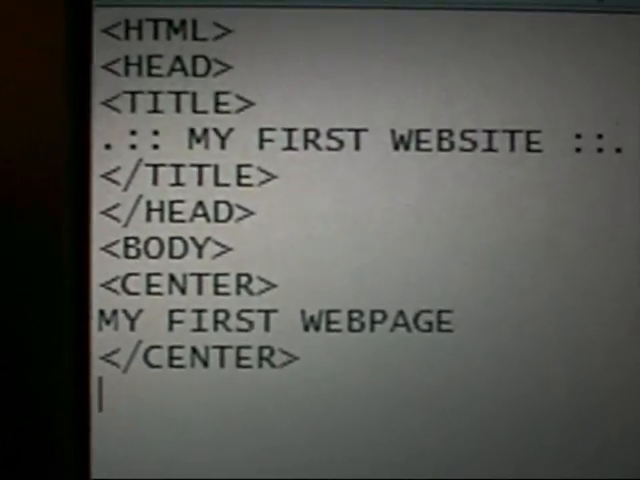
text(</)
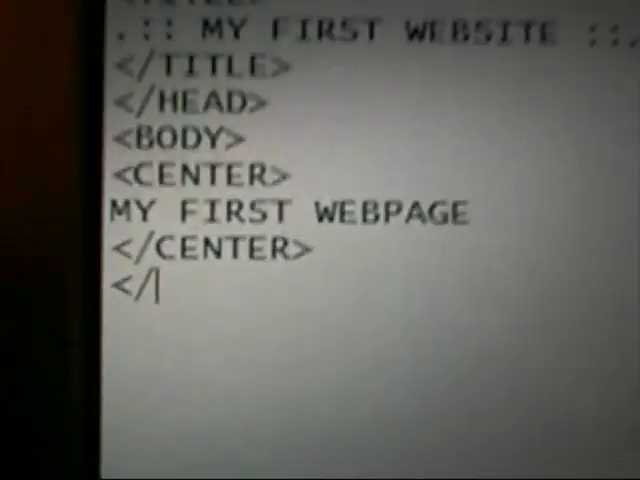
text(BODY>)
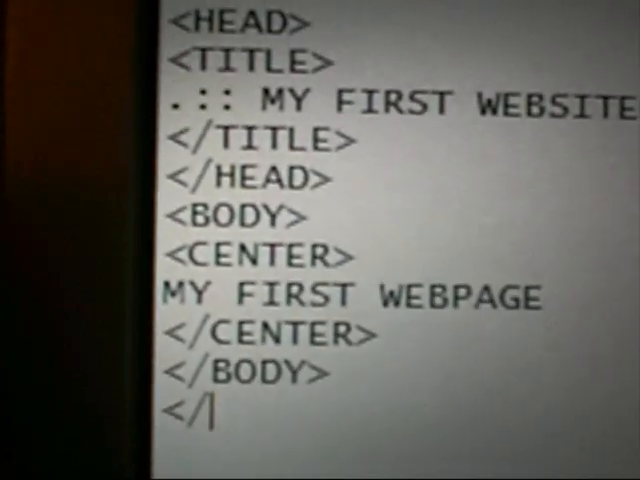
text(HTML>)
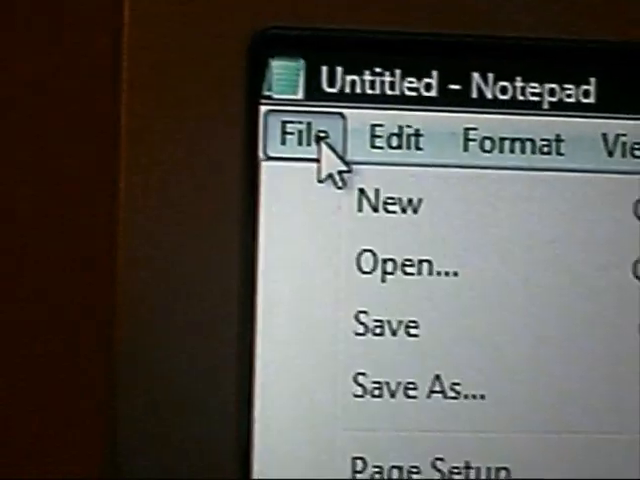
Save the page to the Desktop under a file name beginning 'MY WE'.
click(404, 265)
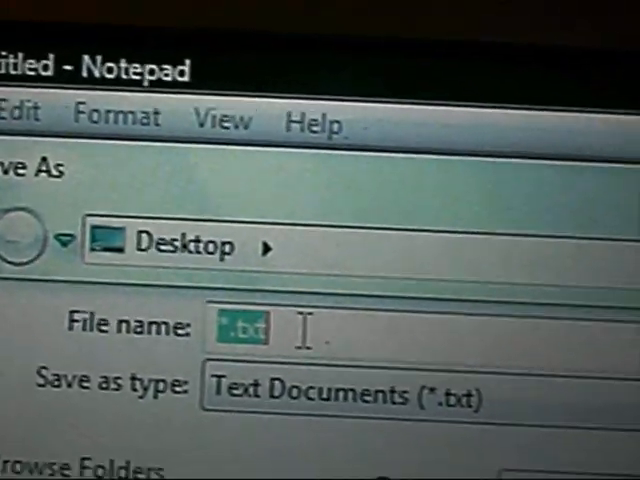
text(MY)
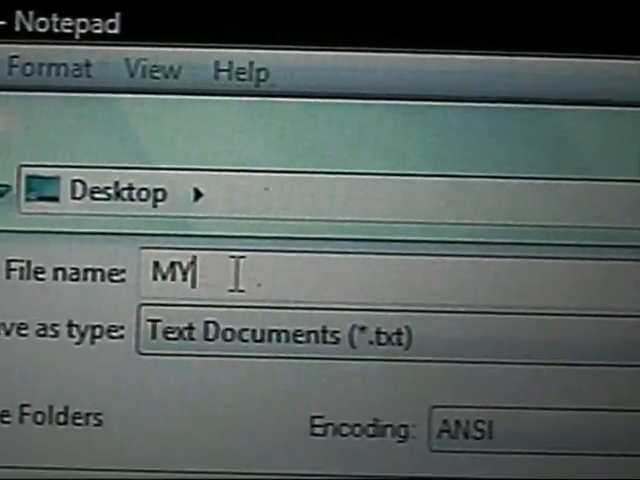
text(WE)
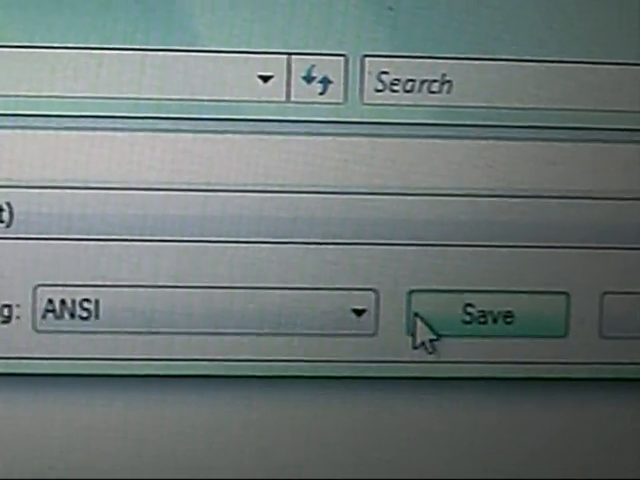
click(489, 316)
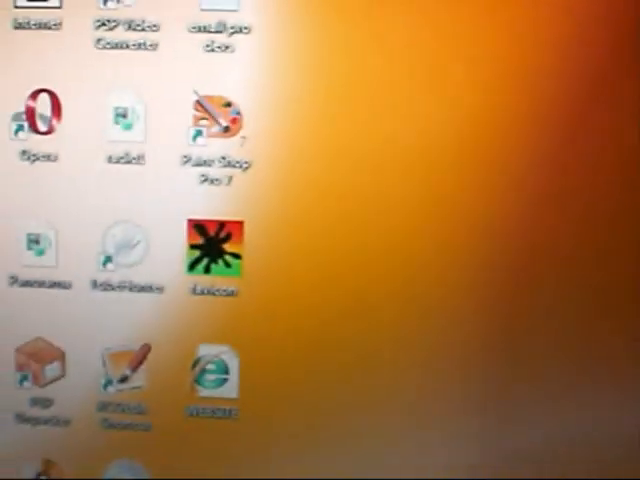